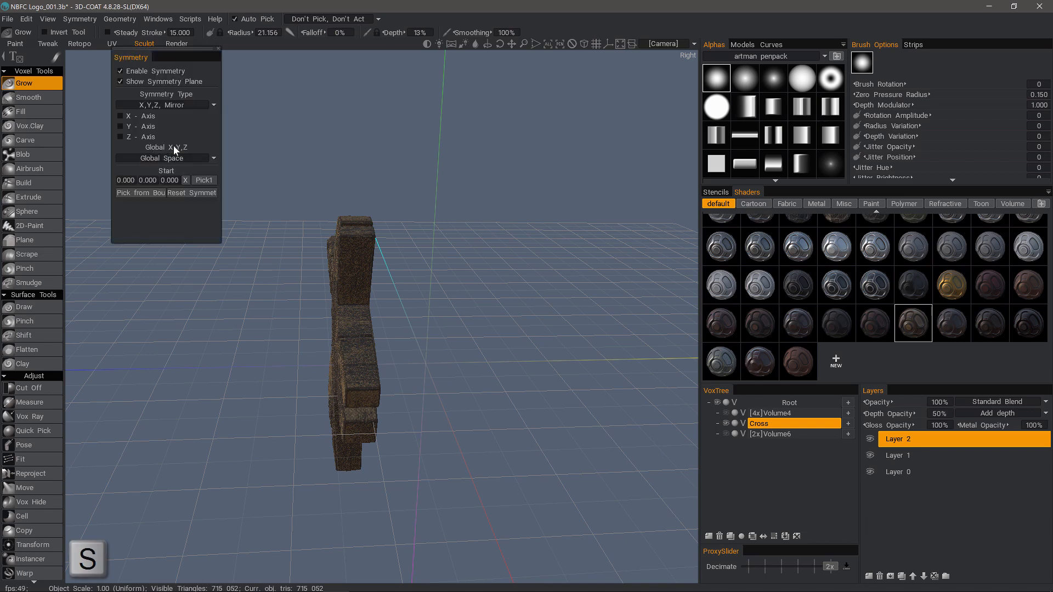
- Enable Z-axis mirror symmetry in global space for the Cross model
{"action": "left_click", "coordinate": [121, 137]}
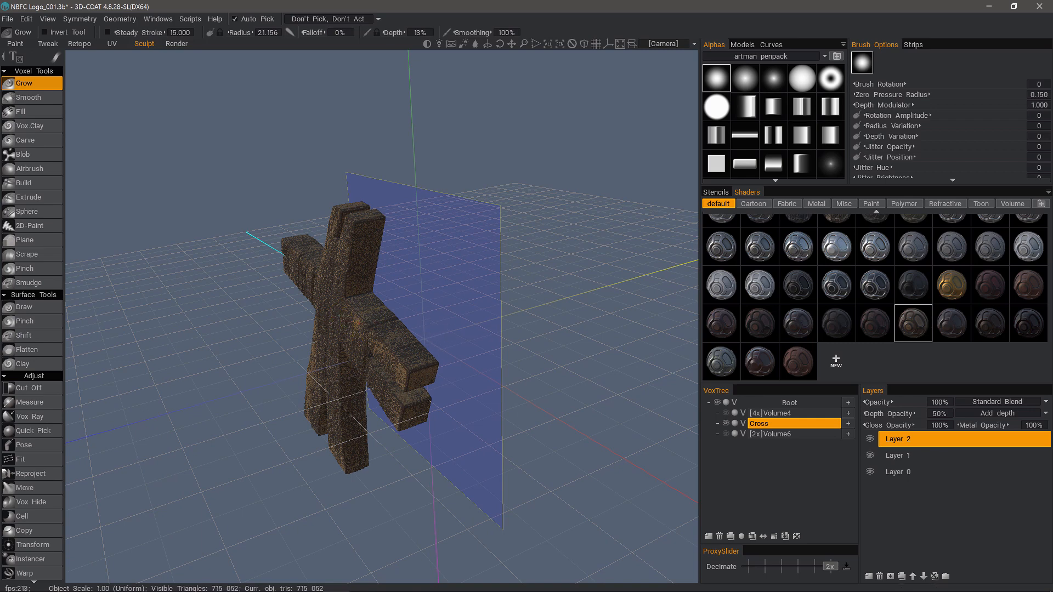
{"action": "mouse_move", "coordinate": [339, 166]}
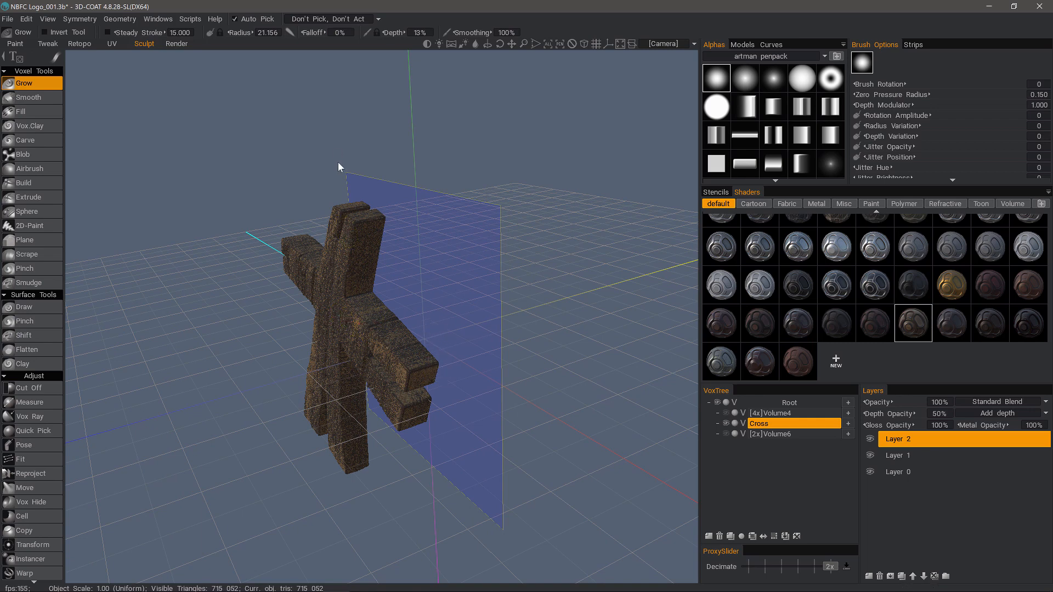
{"action": "mouse_move", "coordinate": [249, 234]}
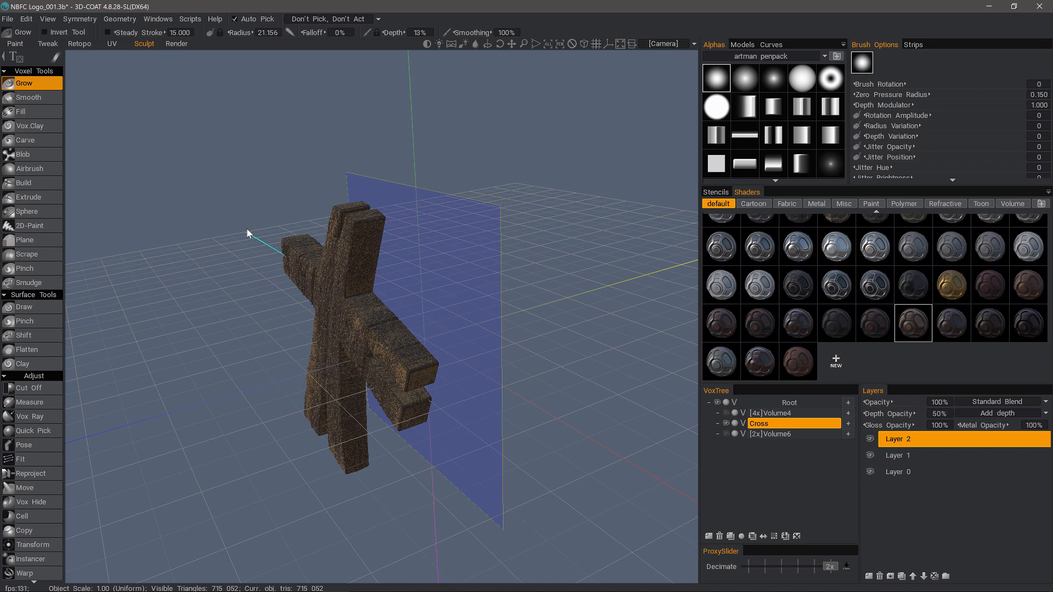
- Switch the Z symmetry plane to Local Space so it follows the cross's orientation
{"action": "left_click", "coordinate": [78, 18]}
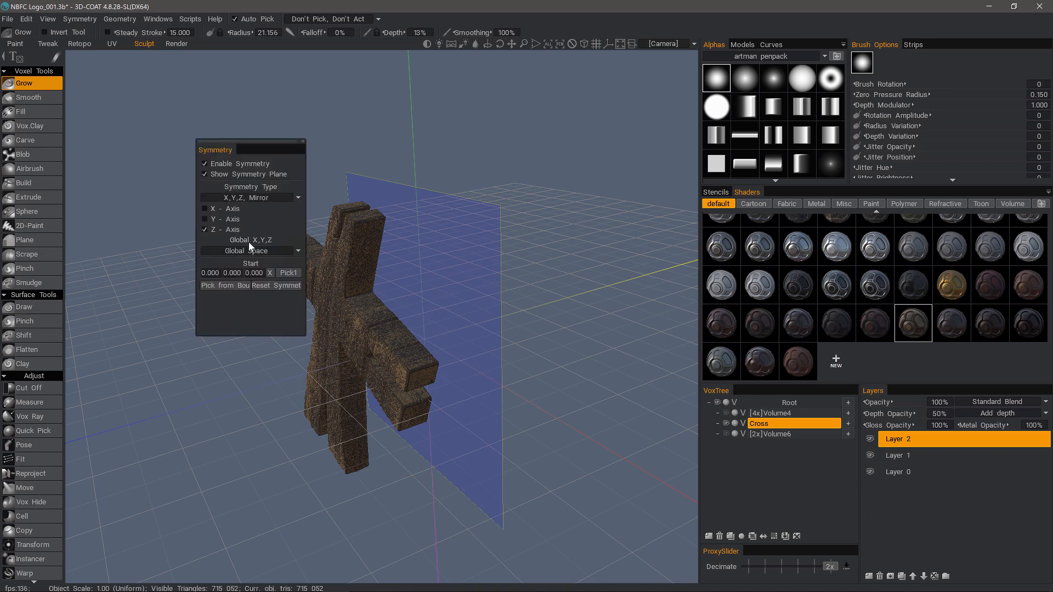
{"action": "mouse_move", "coordinate": [255, 255]}
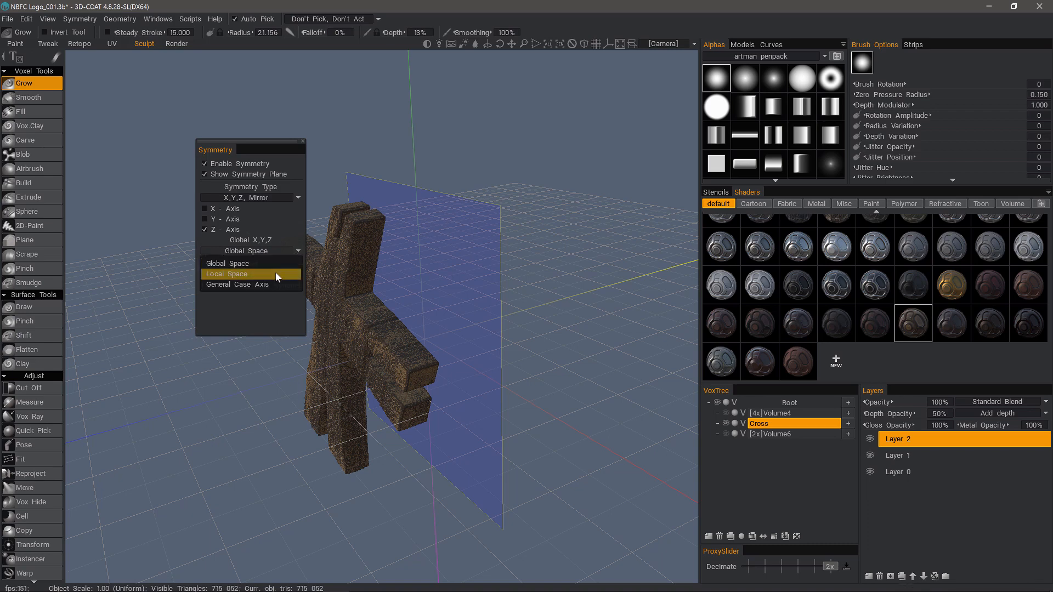
{"action": "left_click", "coordinate": [228, 273]}
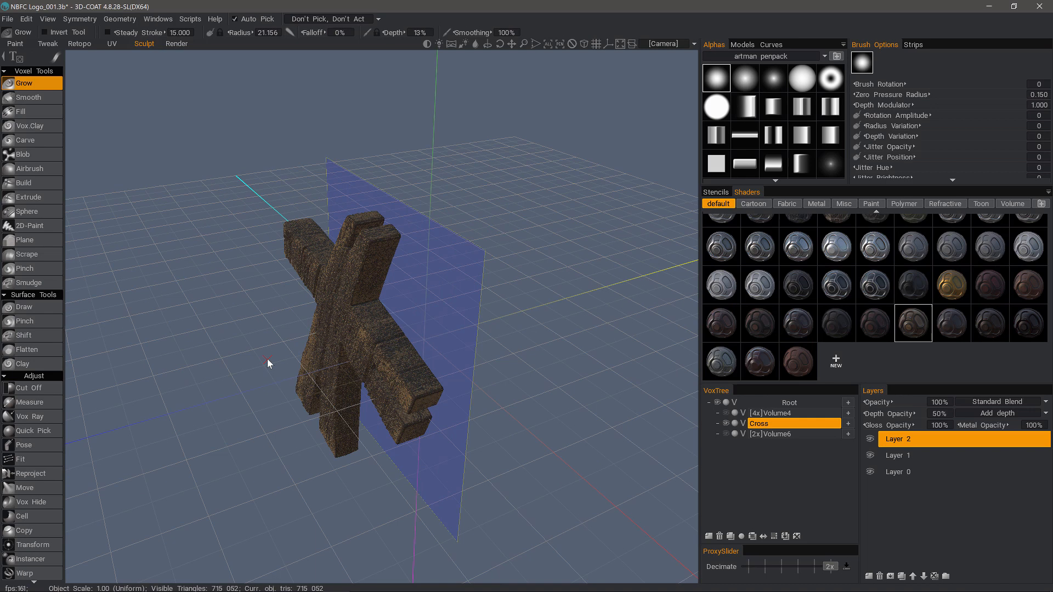
{"action": "left_click", "coordinate": [79, 18]}
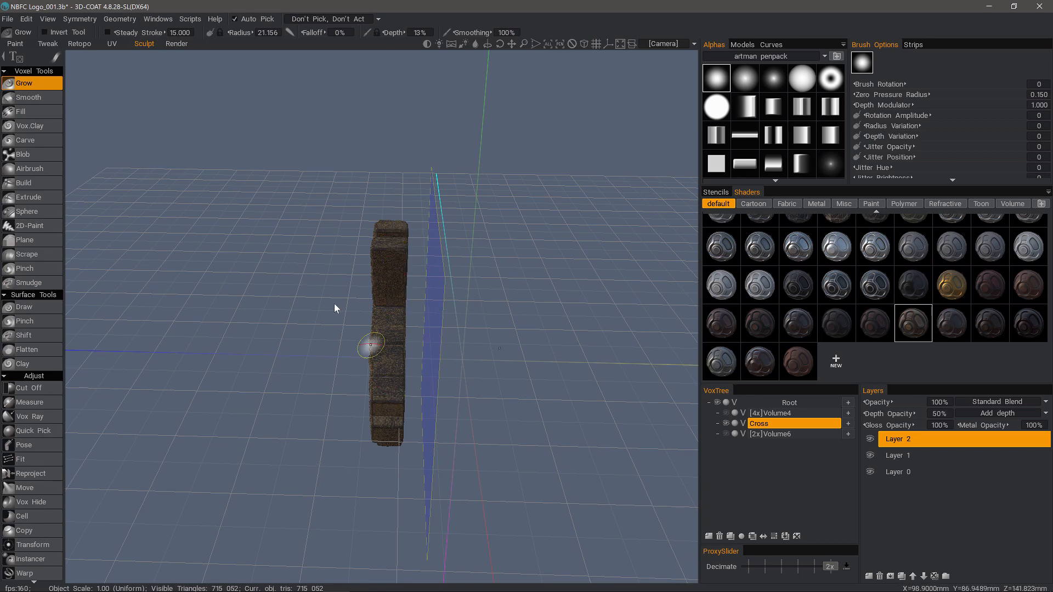
- Reopen the Symmetry settings and move the panel left, away from the cross
{"action": "left_click", "coordinate": [79, 18]}
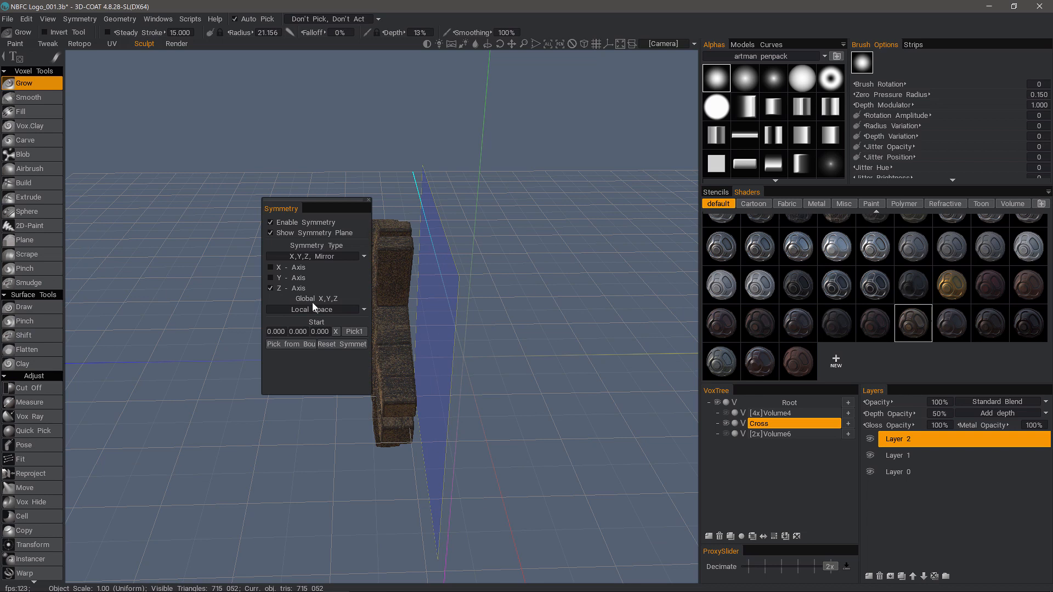
{"action": "mouse_move", "coordinate": [291, 215]}
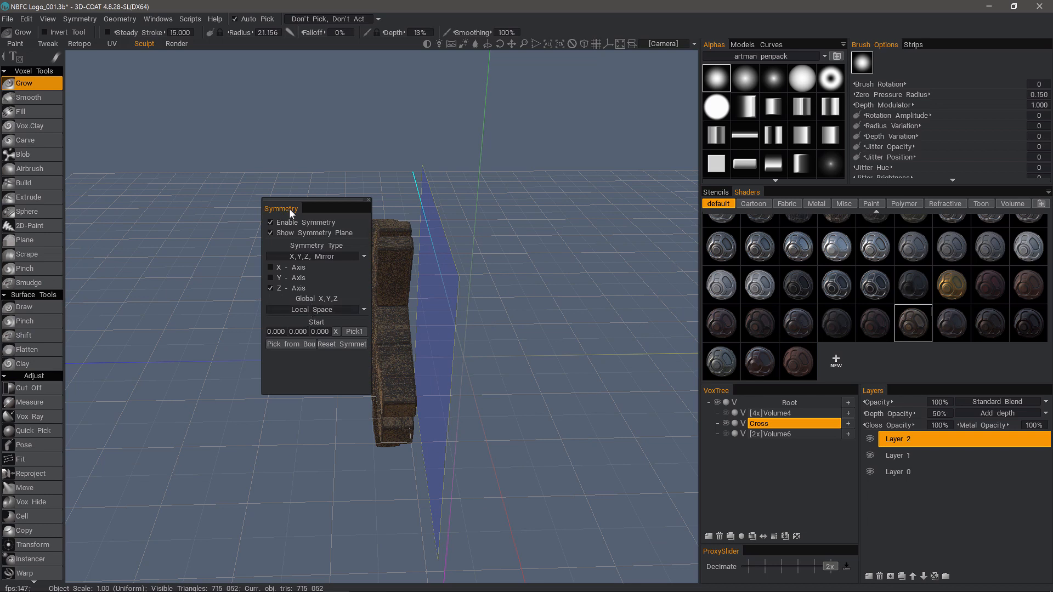
{"action": "left_click_drag", "start_coordinate": [282, 209], "coordinate": [170, 155]}
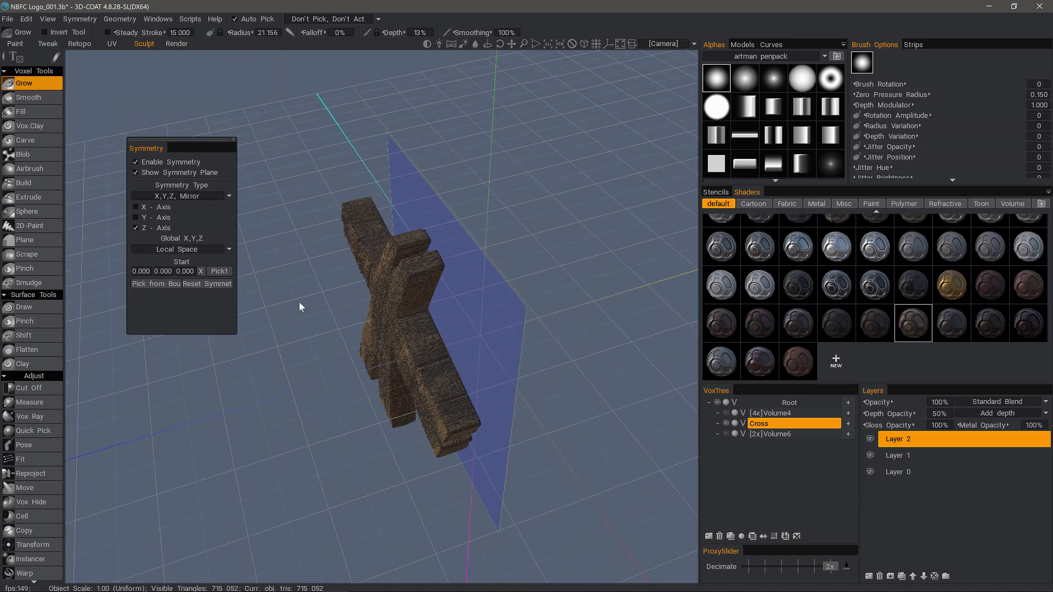
{"action": "mouse_move", "coordinate": [156, 283]}
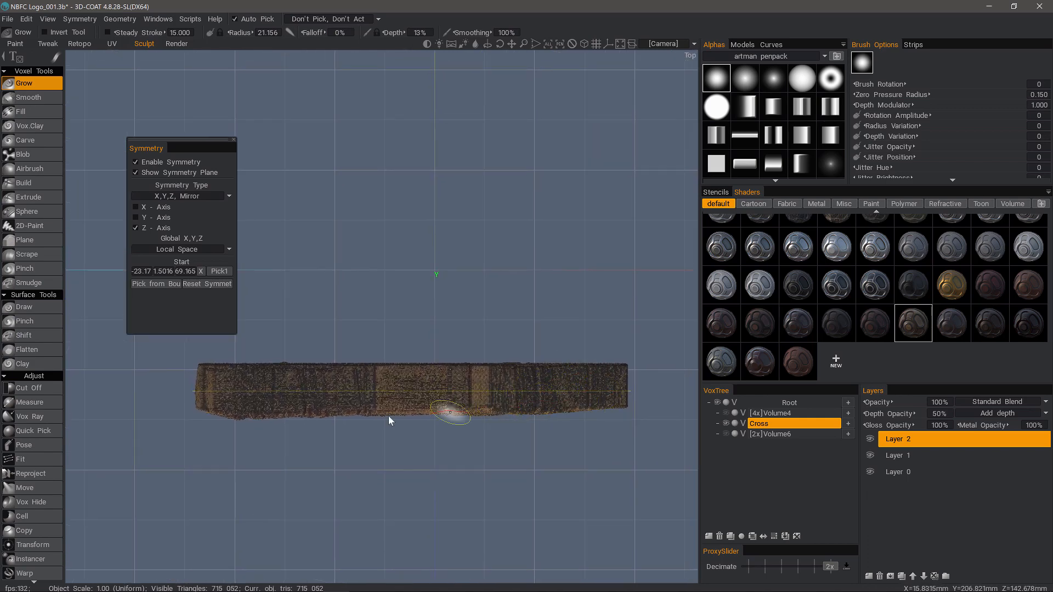
{"action": "mouse_move", "coordinate": [556, 370]}
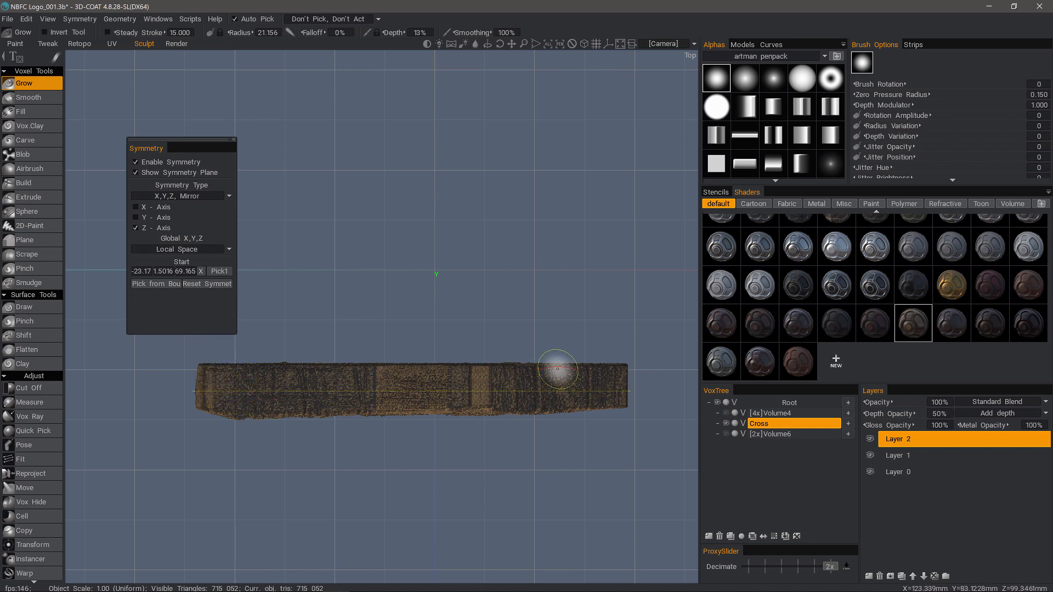
{"action": "mouse_move", "coordinate": [291, 406]}
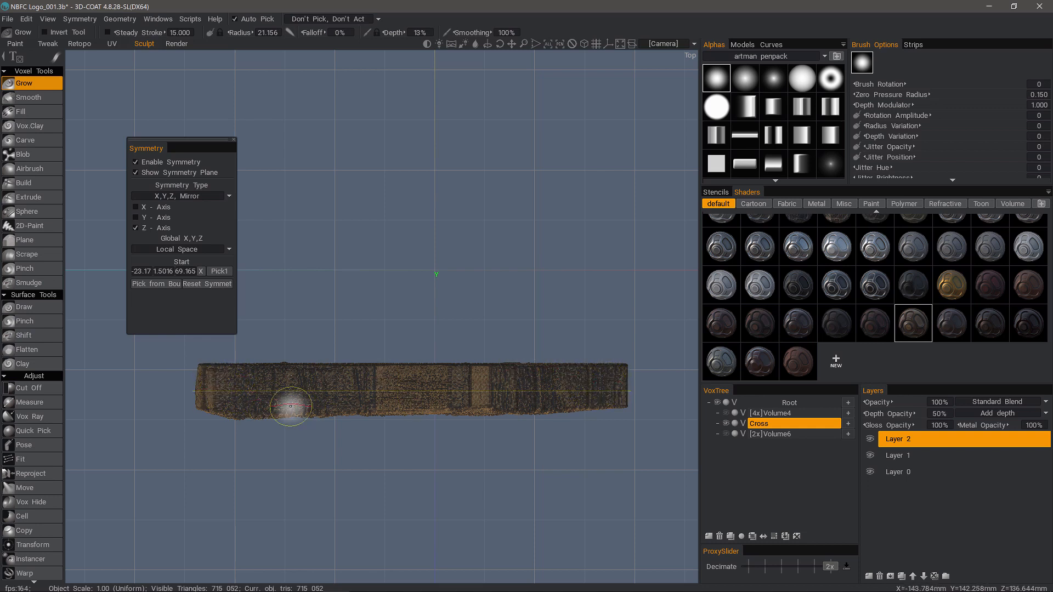
{"action": "mouse_move", "coordinate": [575, 373]}
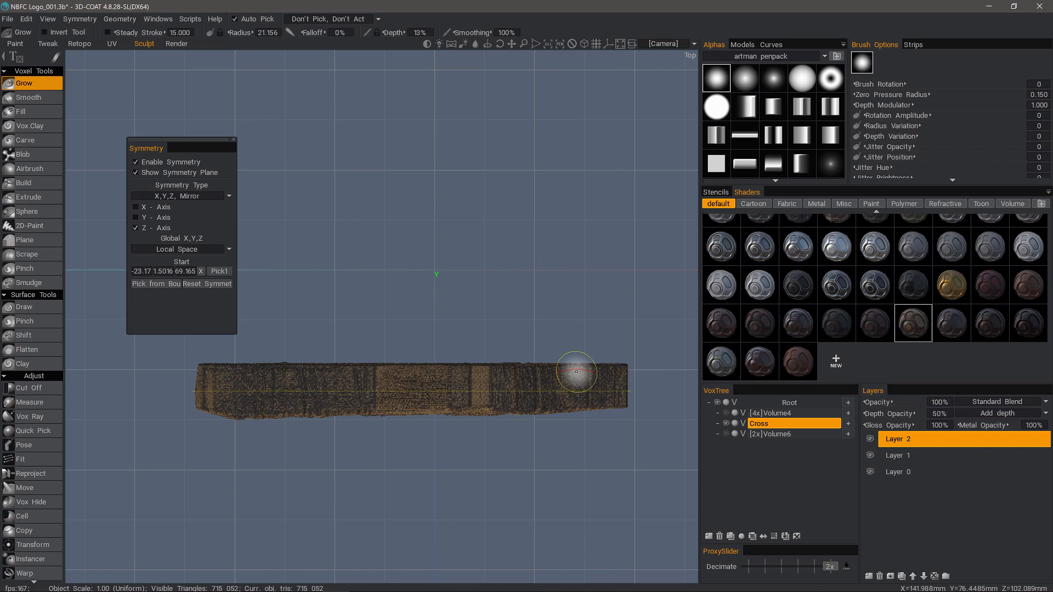
{"action": "mouse_move", "coordinate": [605, 511]}
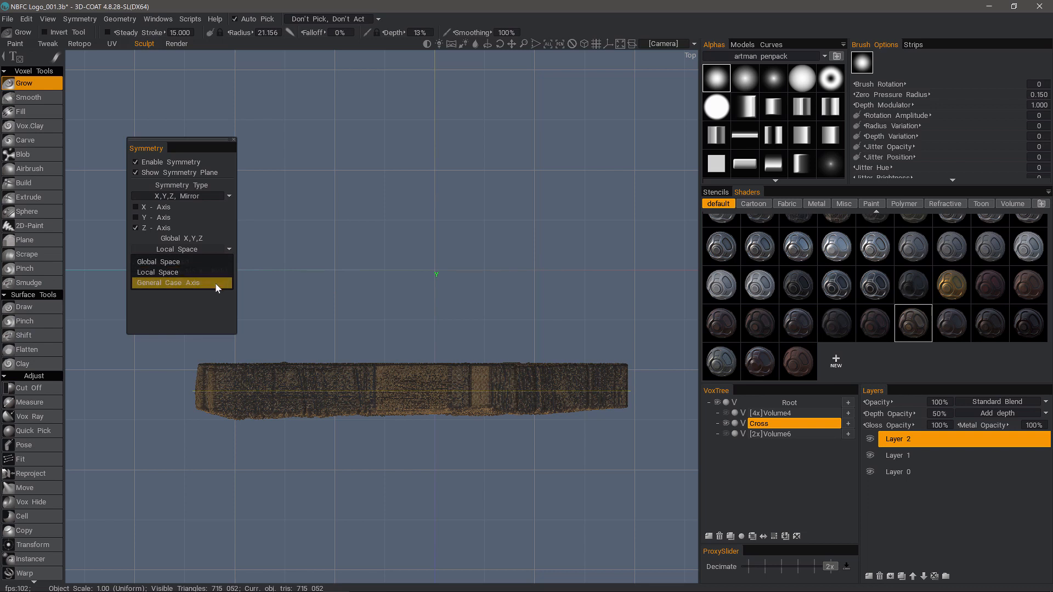
- Try General Case Axis, then return the symmetry space to Local Space
{"action": "left_click", "coordinate": [182, 283]}
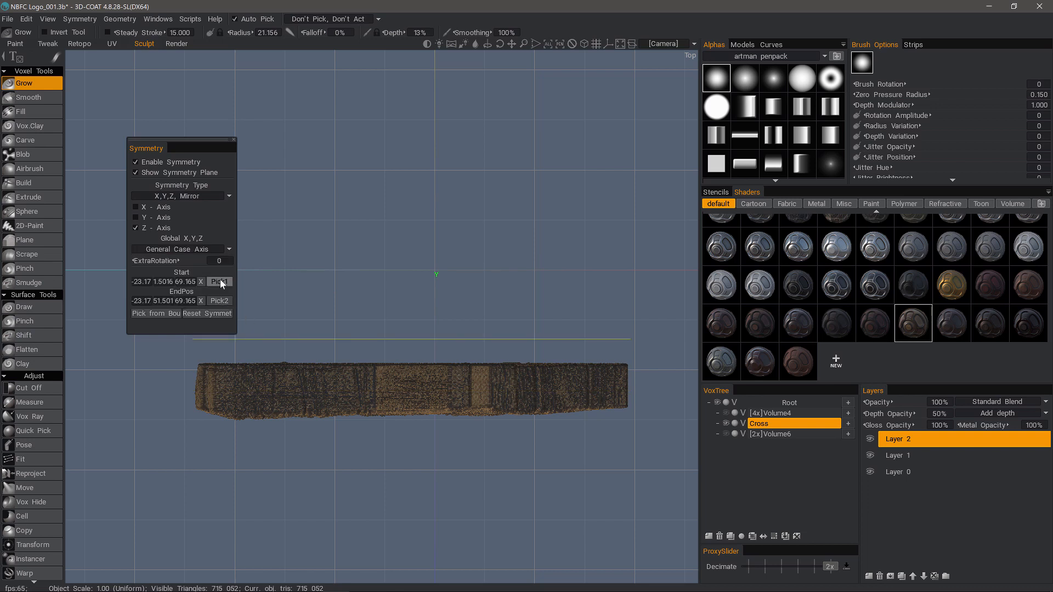
{"action": "mouse_move", "coordinate": [222, 274]}
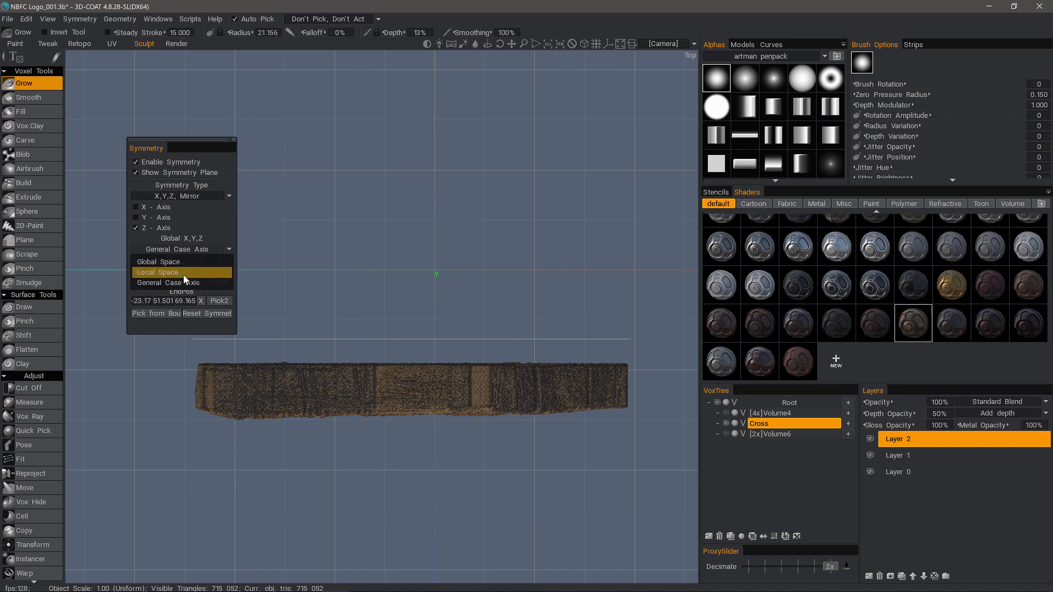
{"action": "left_click", "coordinate": [158, 272]}
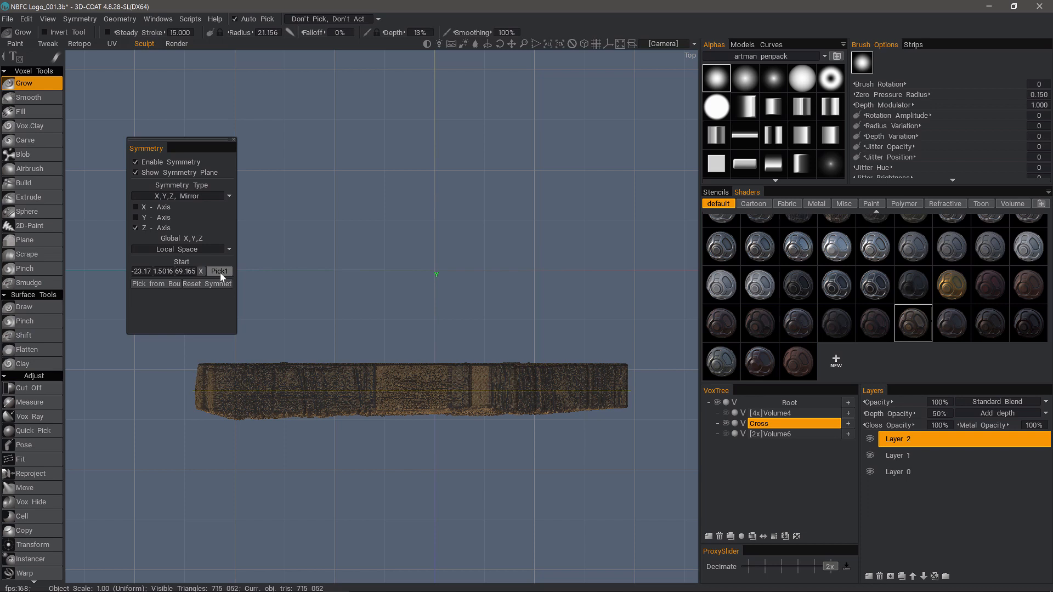
{"action": "mouse_move", "coordinate": [235, 388]}
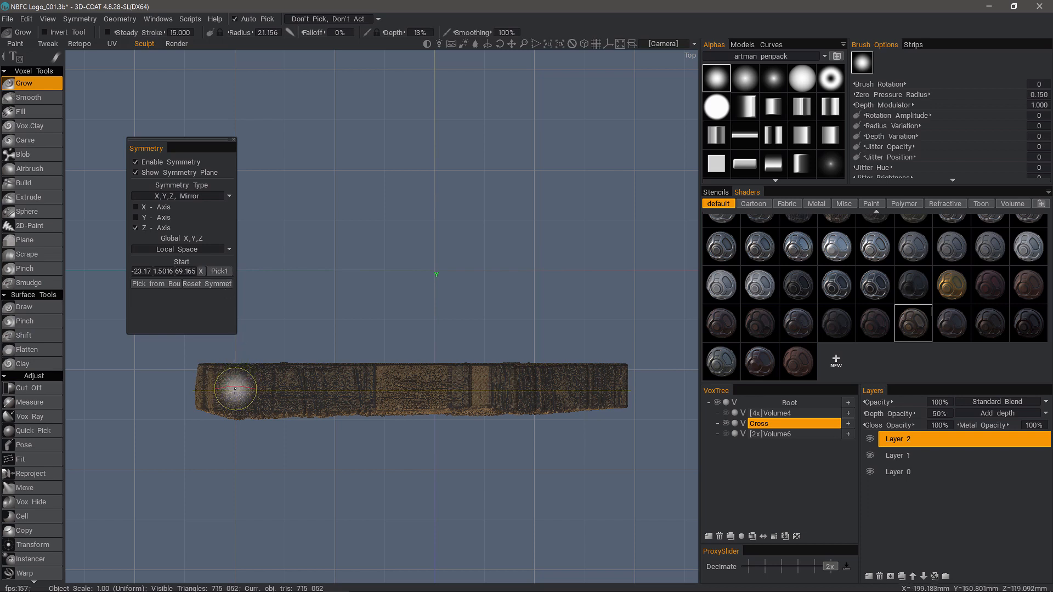
{"action": "mouse_move", "coordinate": [235, 388]}
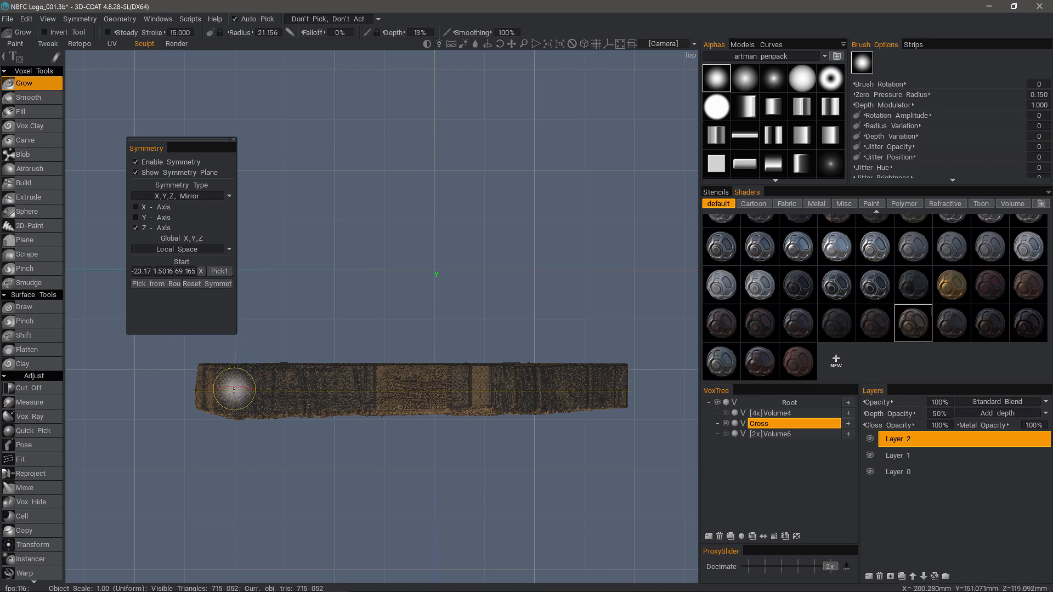
{"action": "mouse_move", "coordinate": [261, 328]}
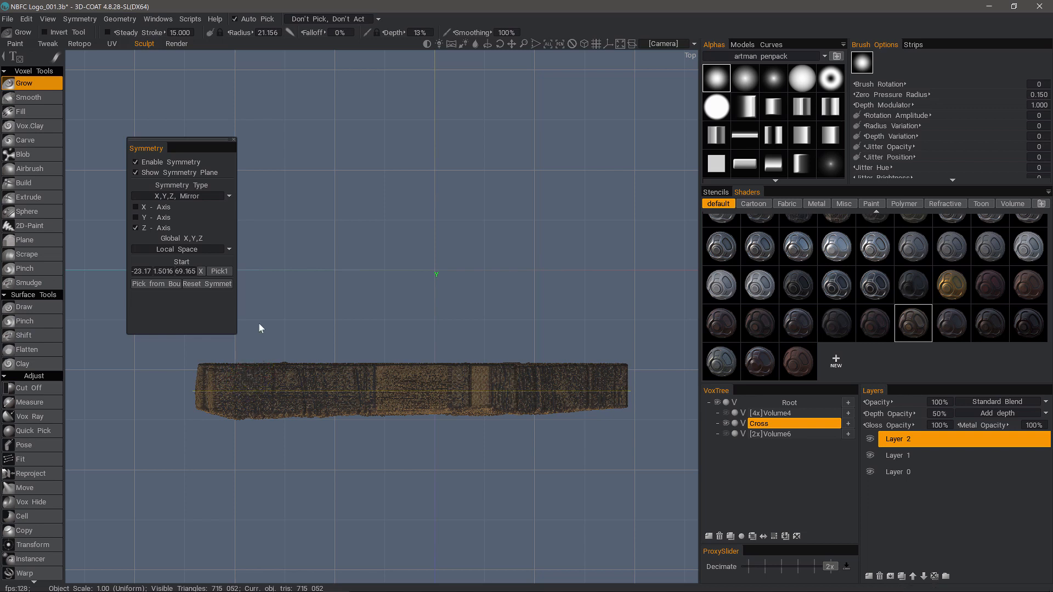
{"action": "mouse_move", "coordinate": [47, 18]}
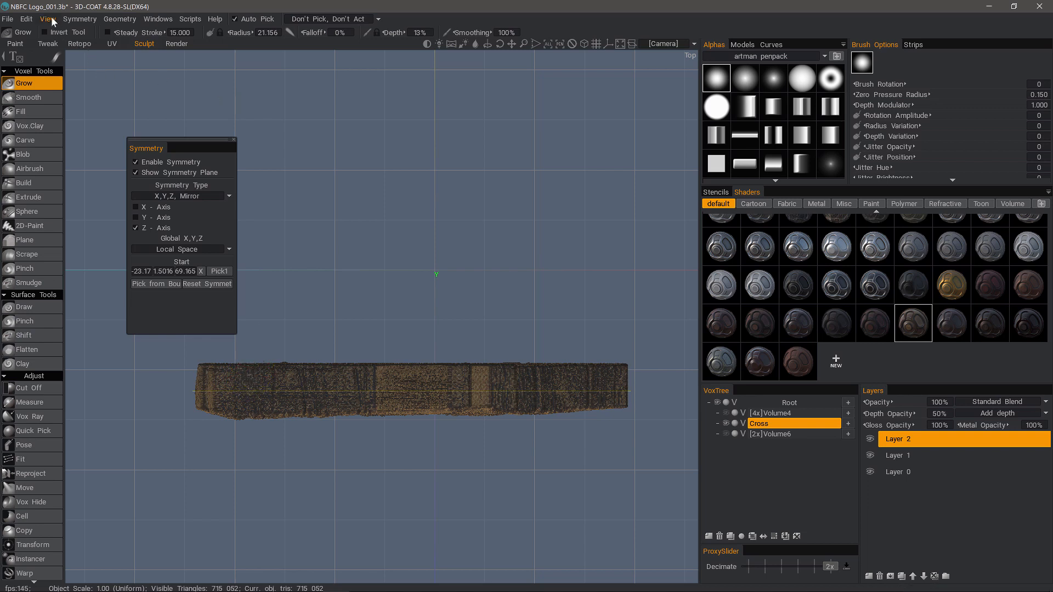
- Enable Snap to 2D Grid from the View menu
{"action": "left_click", "coordinate": [47, 18]}
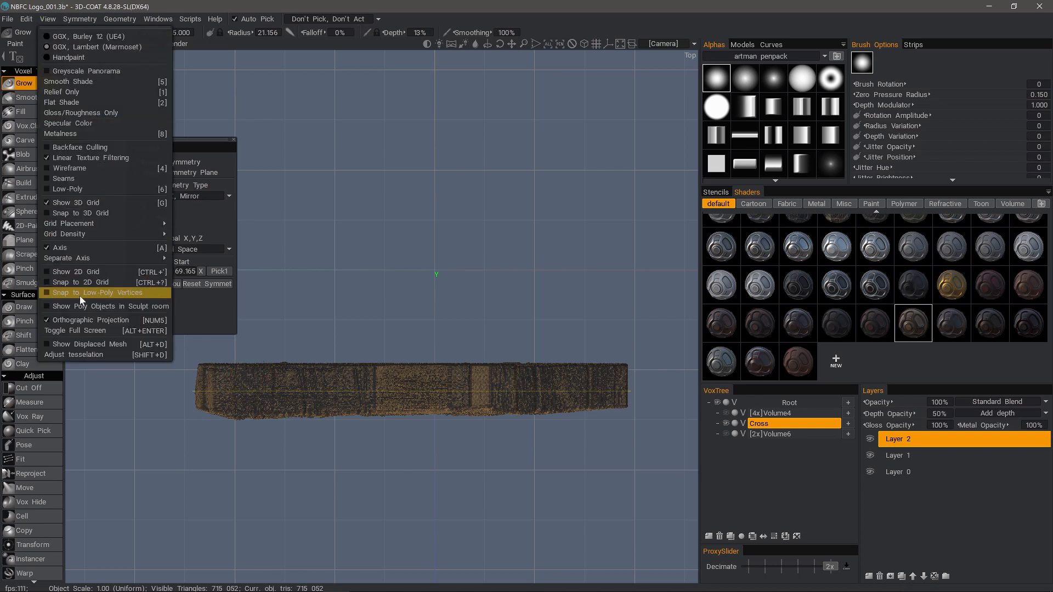
{"action": "mouse_move", "coordinate": [79, 272]}
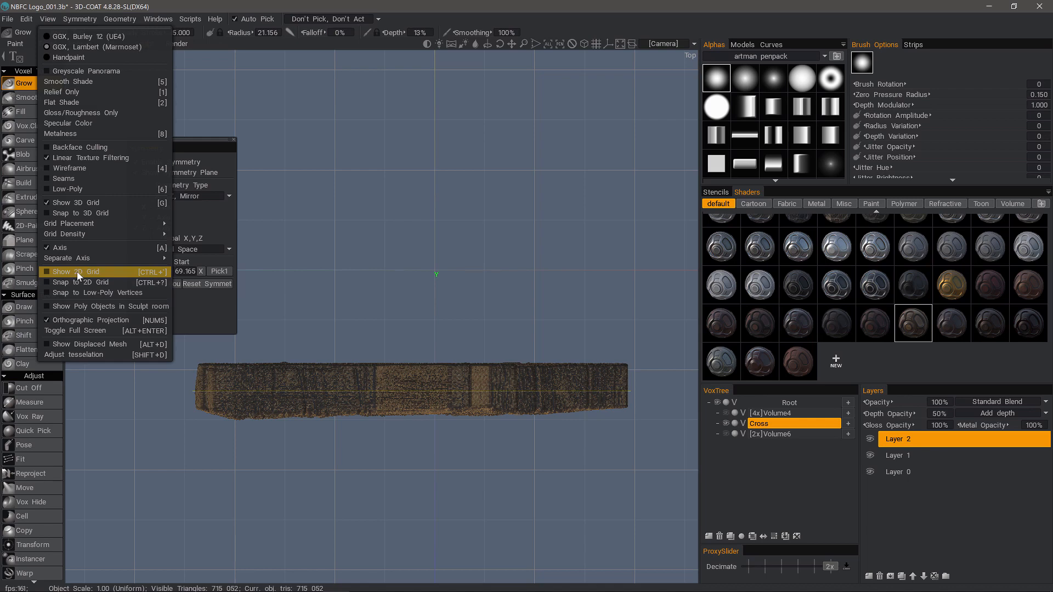
{"action": "mouse_move", "coordinate": [87, 282]}
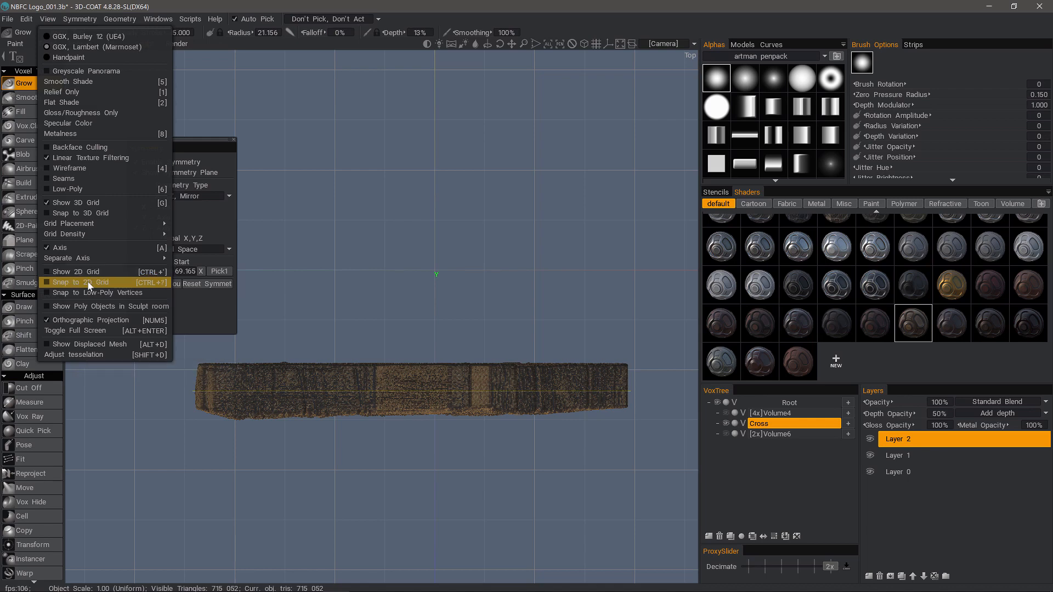
{"action": "left_click", "coordinate": [88, 282]}
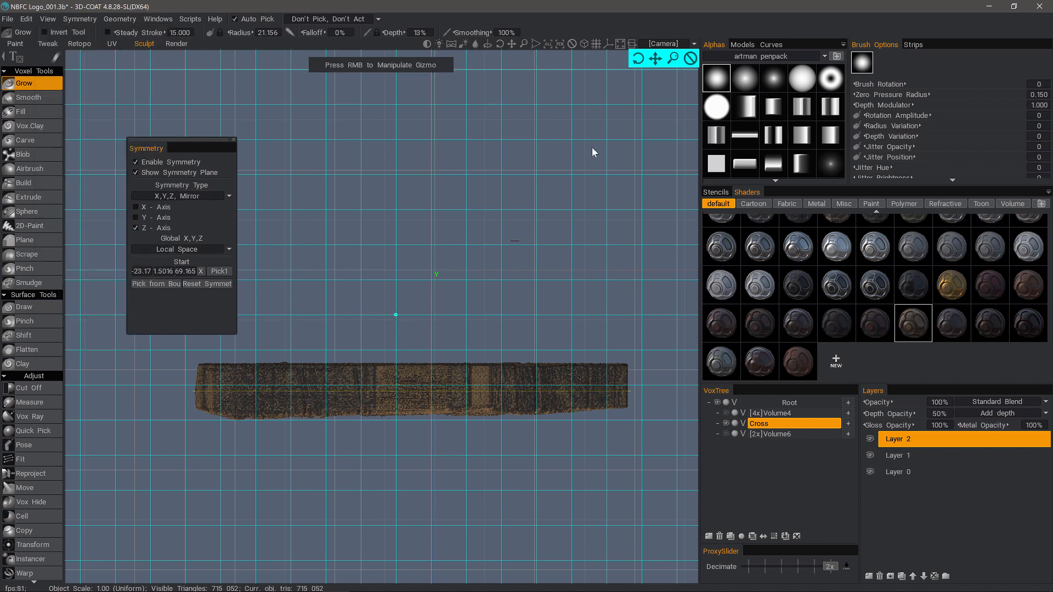
{"action": "mouse_move", "coordinate": [394, 320]}
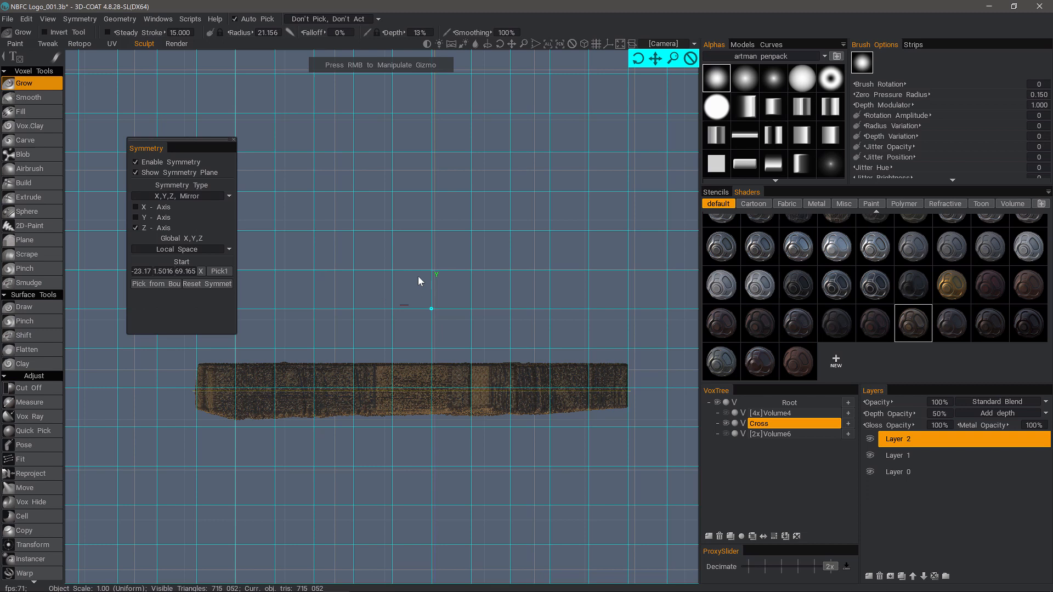
{"action": "mouse_move", "coordinate": [254, 290]}
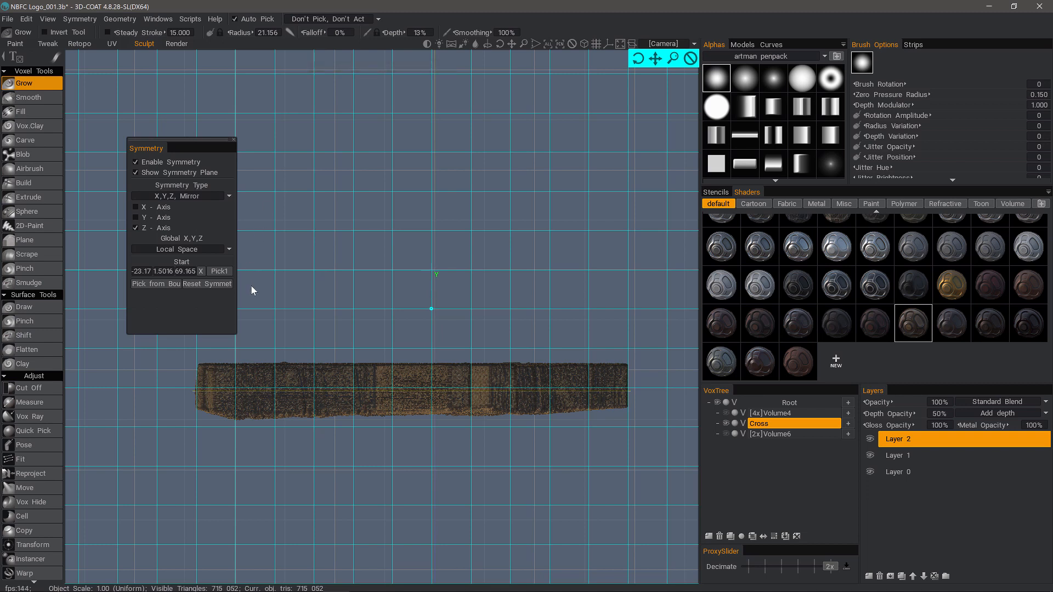
{"action": "mouse_move", "coordinate": [293, 389]}
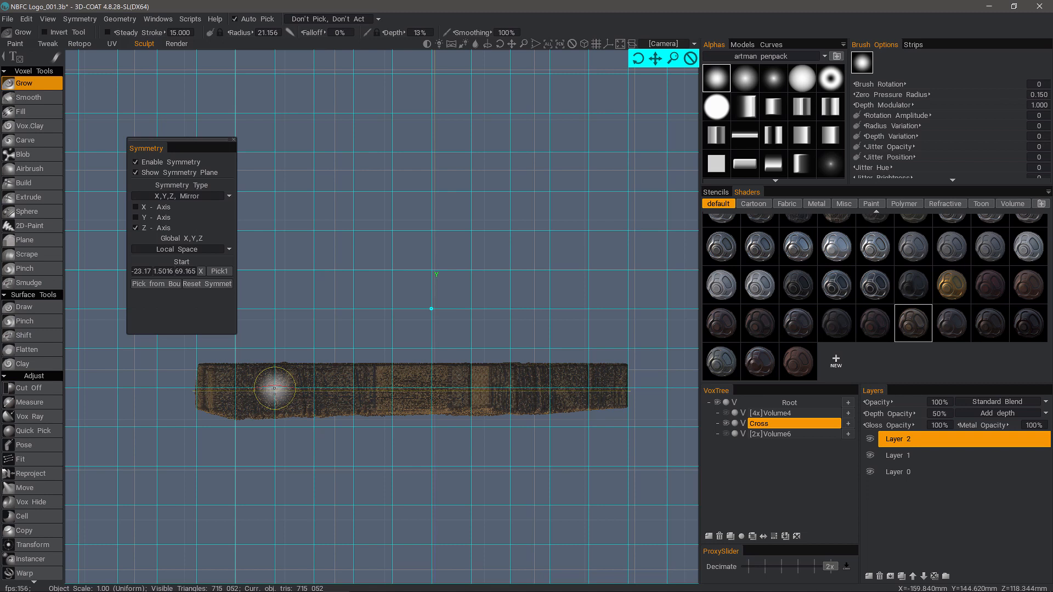
{"action": "mouse_move", "coordinate": [314, 386]}
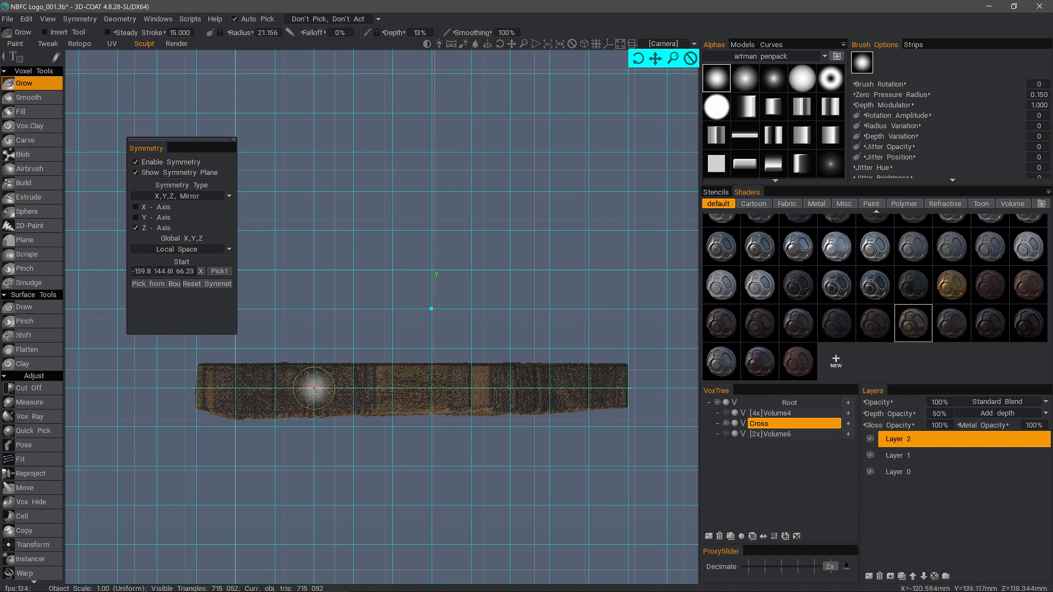
{"action": "mouse_move", "coordinate": [275, 160]}
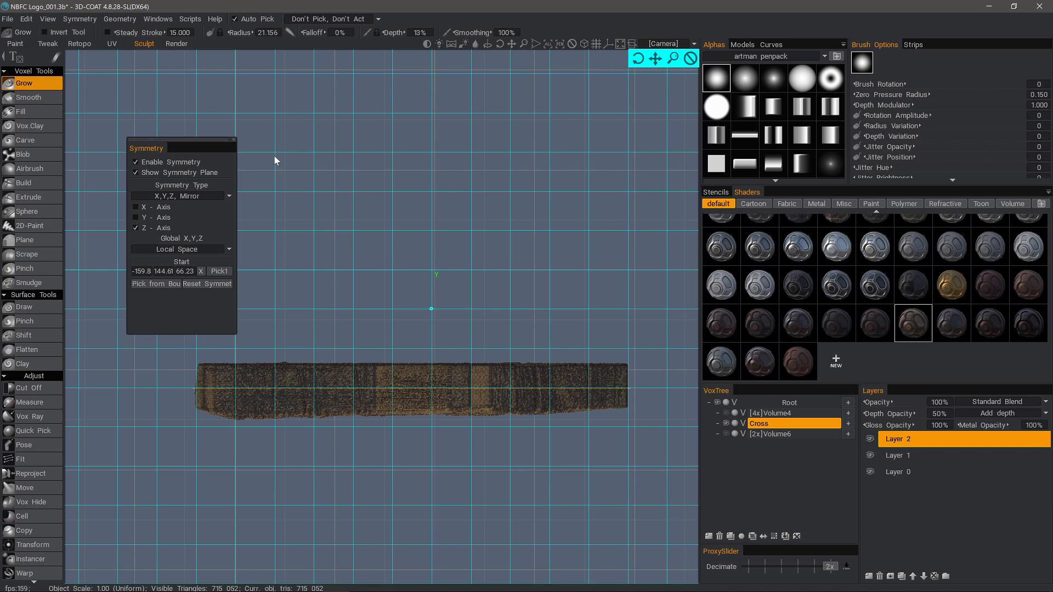
{"action": "mouse_move", "coordinate": [415, 437]}
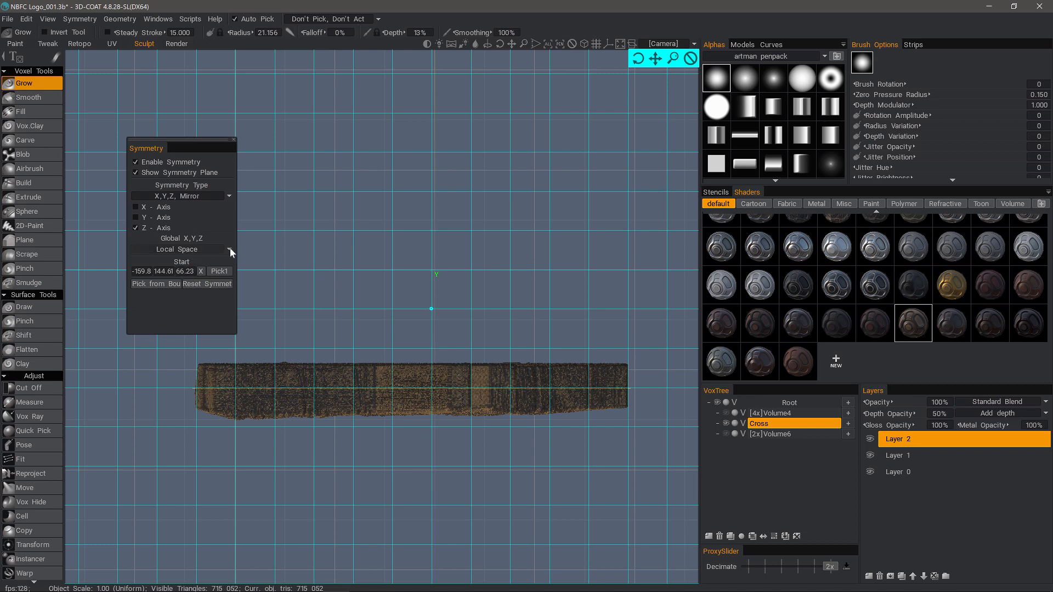
- Change the symmetry space from Local Space to General Case Axis
{"action": "left_click", "coordinate": [230, 249]}
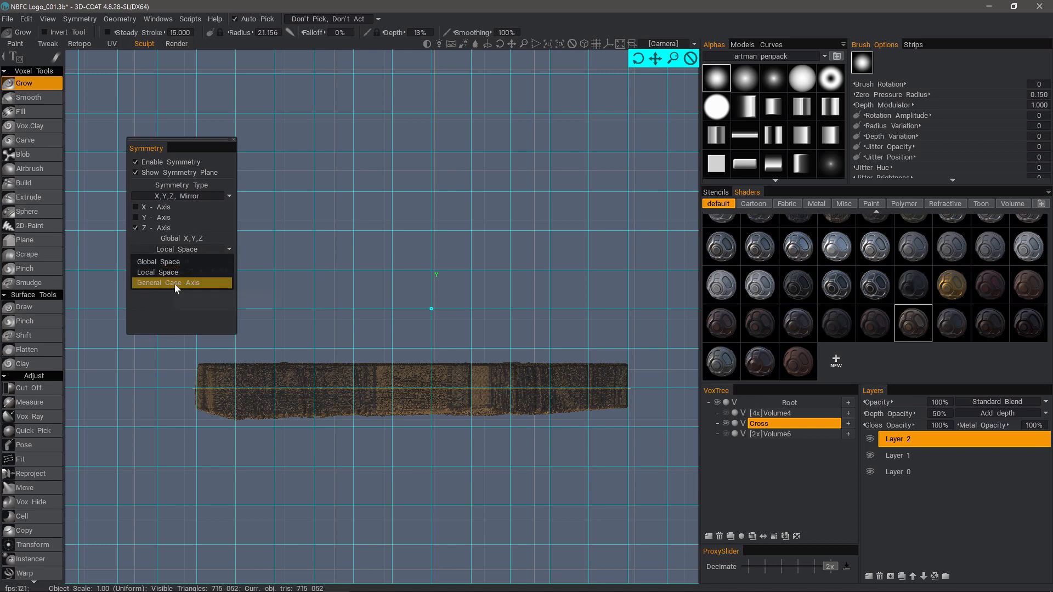
{"action": "left_click", "coordinate": [179, 283]}
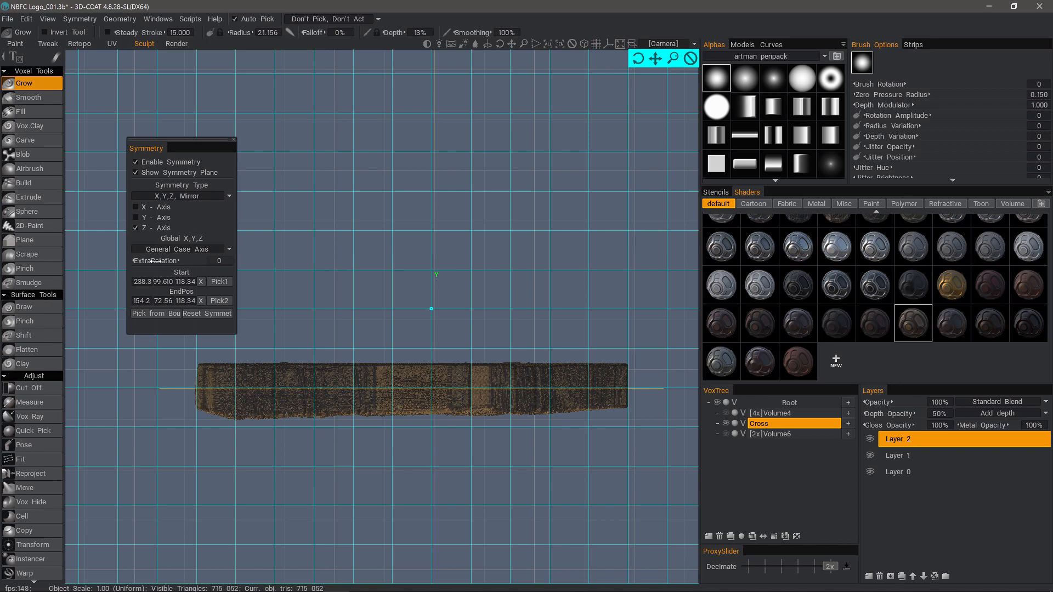
{"action": "mouse_move", "coordinate": [102, 91]}
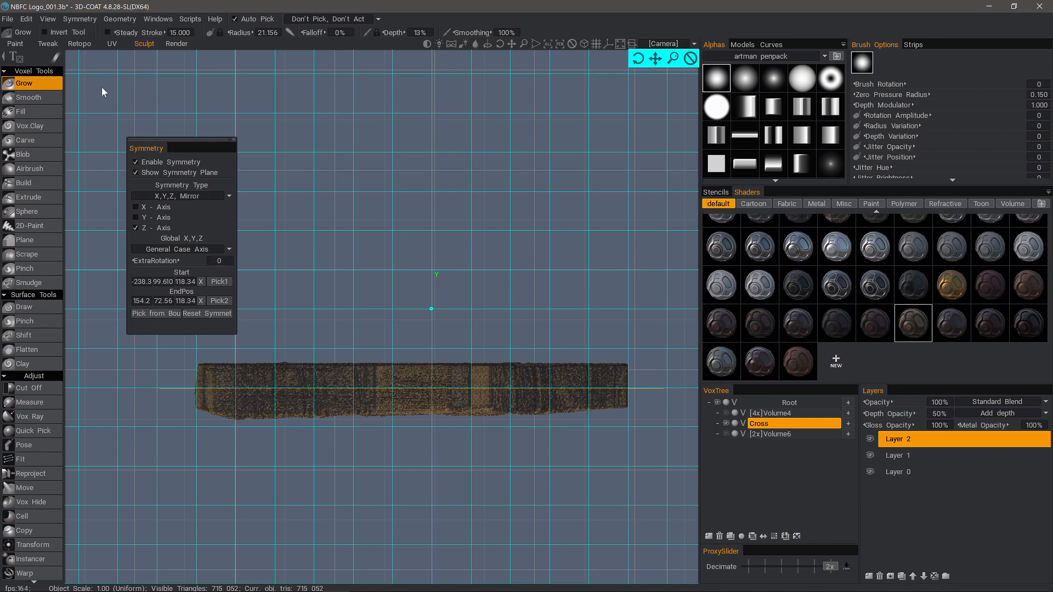
- Turn off Orthographic Projection to view the lengthwise symmetry plane in 3D
{"action": "left_click", "coordinate": [47, 18]}
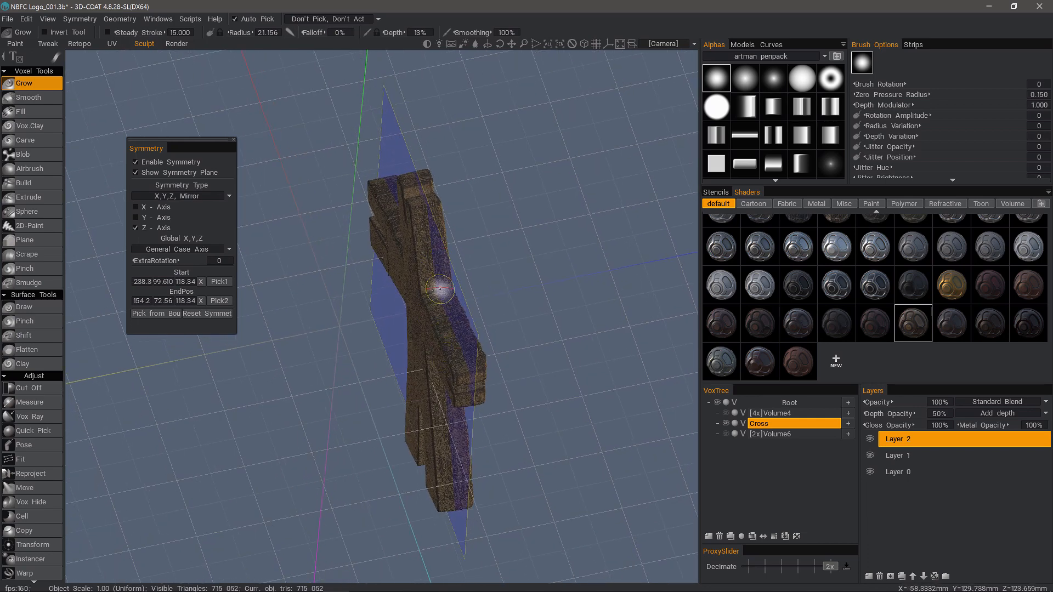
{"action": "mouse_move", "coordinate": [354, 369]}
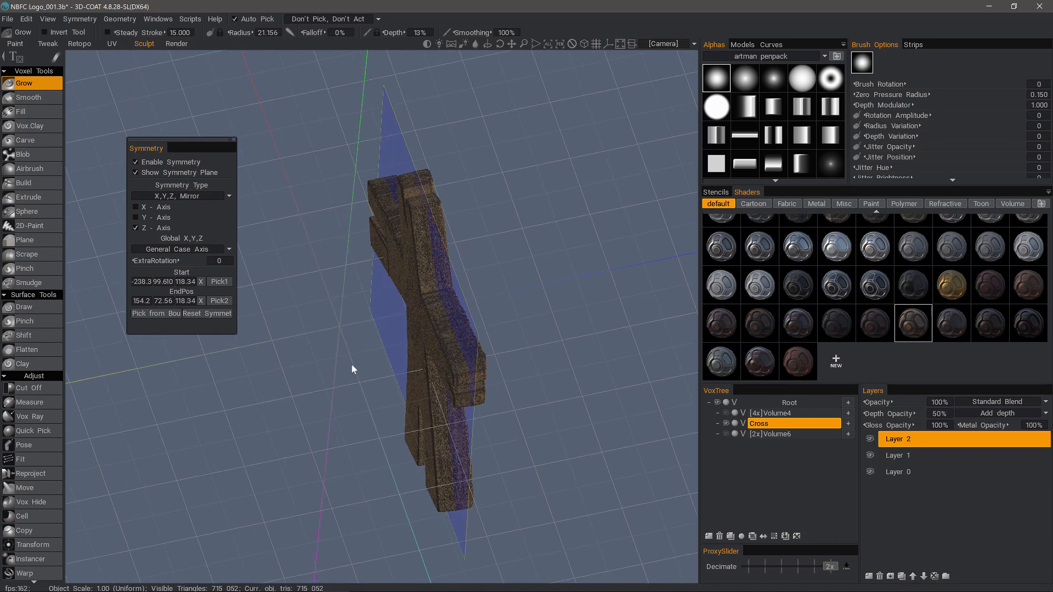